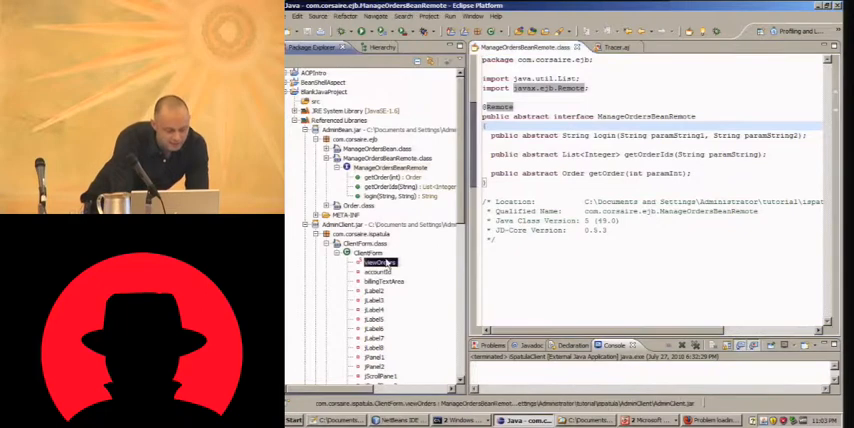
- Show the admin client's run batch file with its java -classpath launch command in Notepad++
{"action": "left_click", "coordinate": [380, 272]}
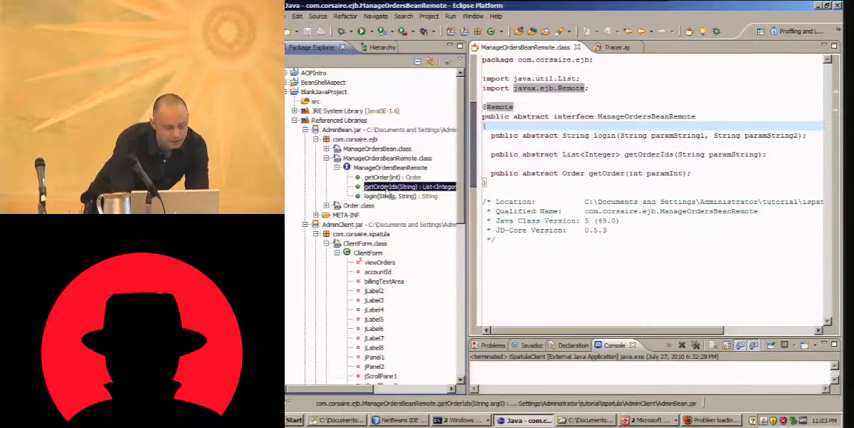
{"action": "left_click", "coordinate": [384, 176]}
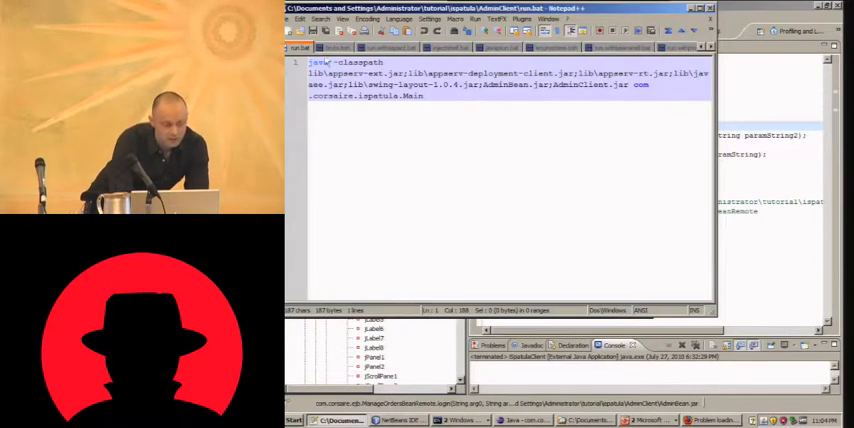
{"action": "left_click", "coordinate": [500, 48]}
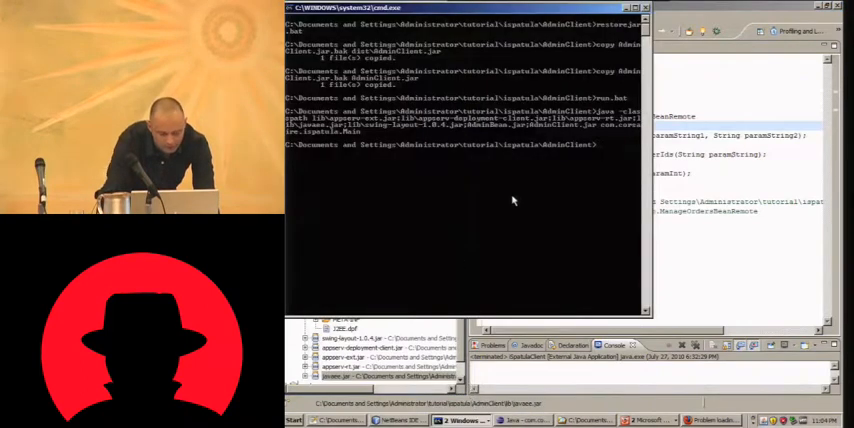
- Execute the client launch batch file at the command prompt
{"action": "key", "text": "Return"}
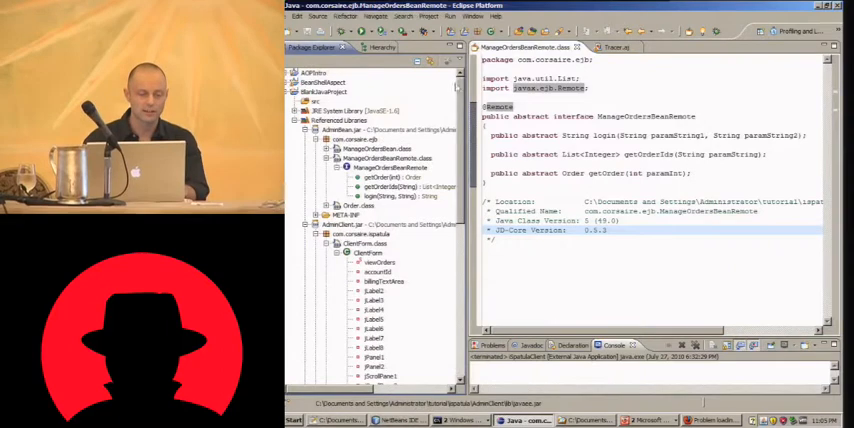
- Show the External Java Application profile's Main settings (main class, classpath) and its Monitor options
{"action": "left_click", "coordinate": [432, 16]}
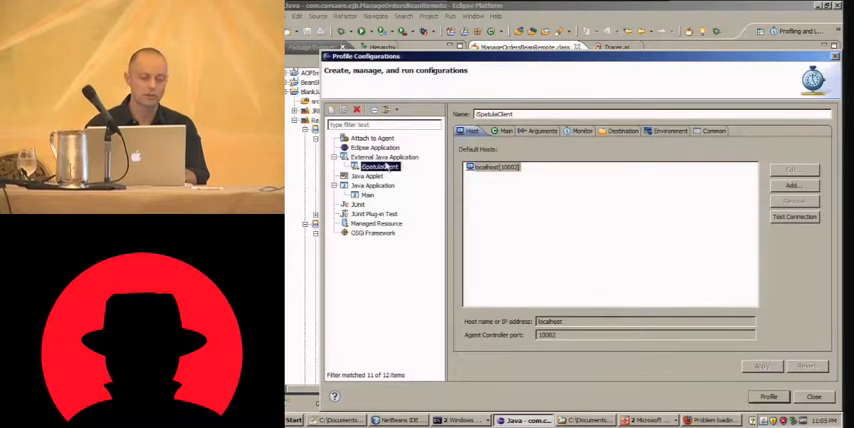
{"action": "left_click", "coordinate": [502, 132]}
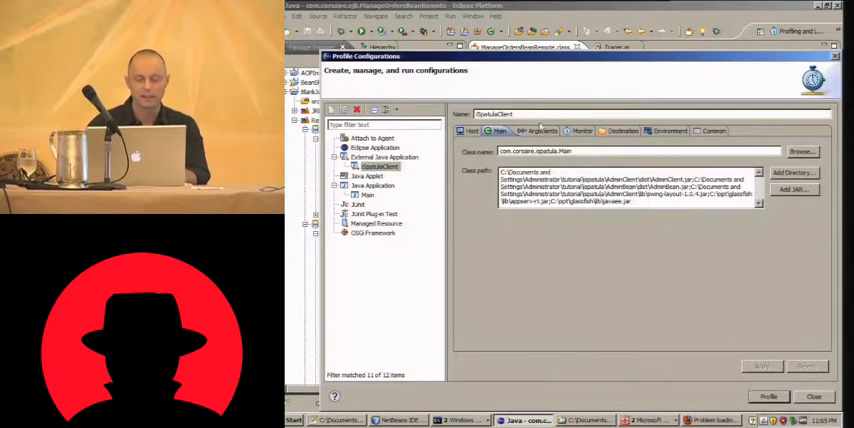
{"action": "left_click", "coordinate": [576, 132]}
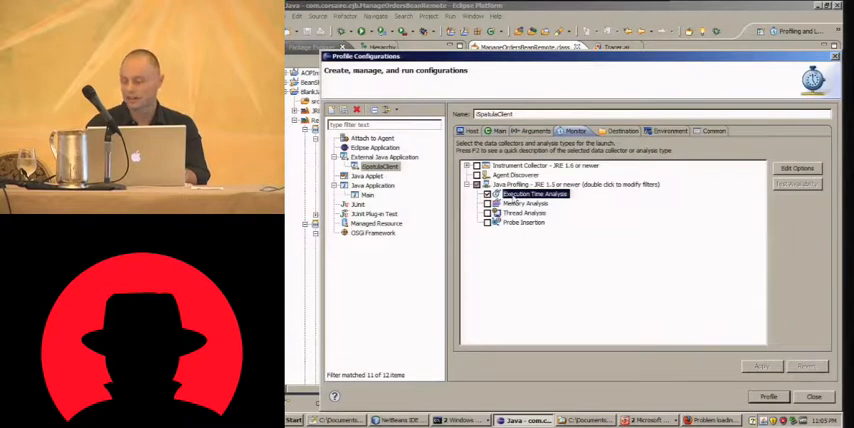
{"action": "mouse_move", "coordinate": [712, 312]}
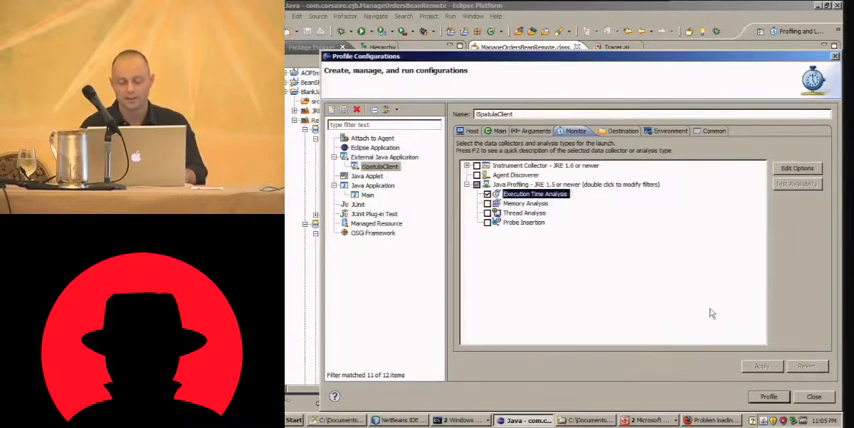
- Enable Java Profiling > Execution Time Analysis for the client profile
{"action": "left_click", "coordinate": [768, 396]}
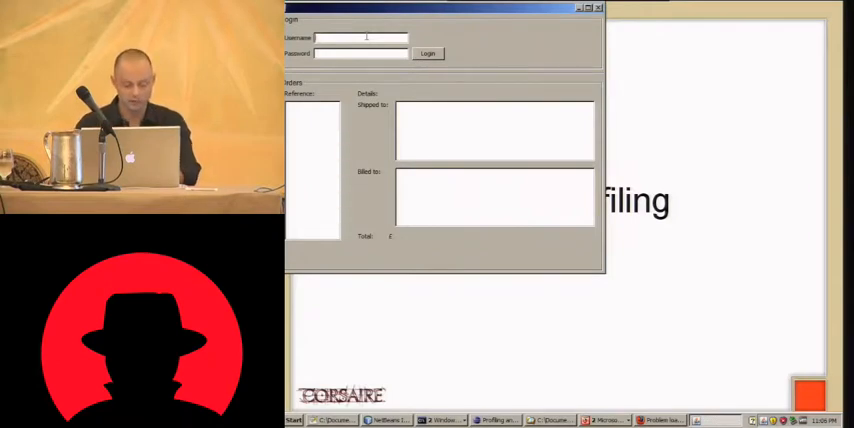
- Log in as 'bob' so the notifications list loads the order entries
{"action": "type", "text": "bob"}
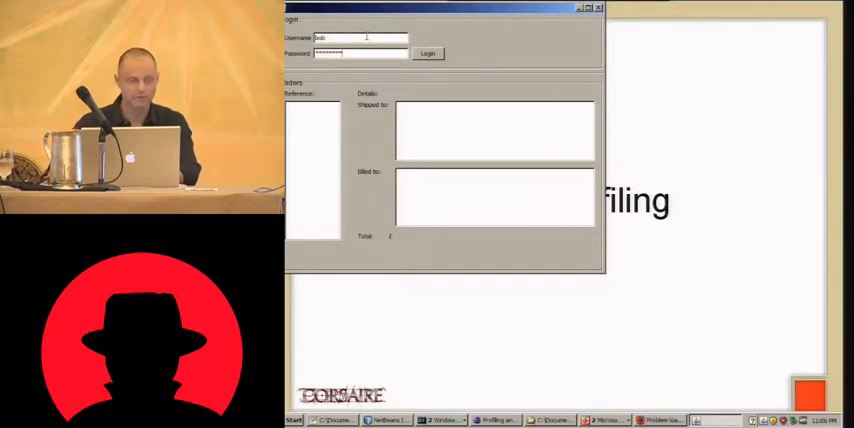
{"action": "left_click", "coordinate": [428, 52]}
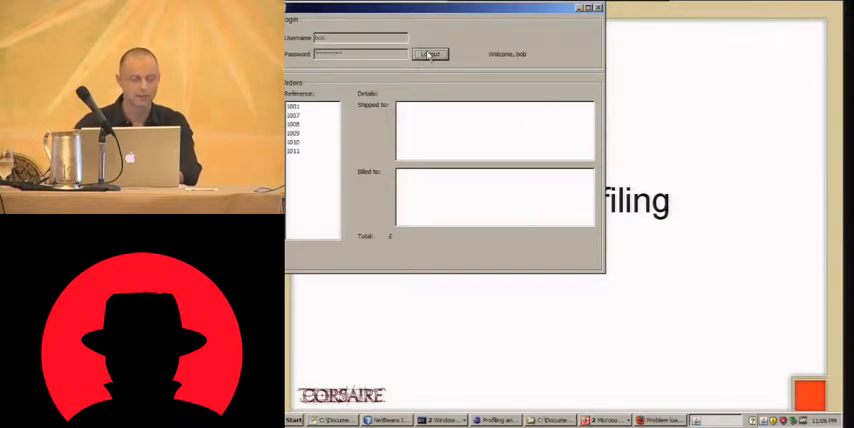
{"action": "left_click", "coordinate": [294, 106]}
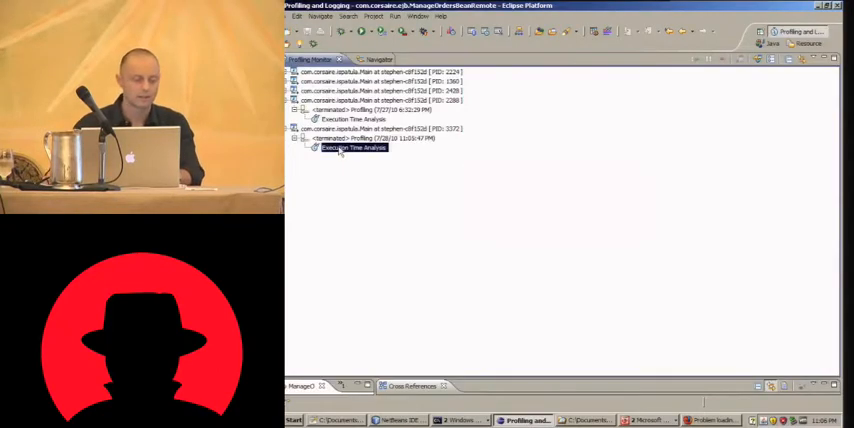
- Show the execution time analysis as a UML2 Class Interactions diagram and select the Main lifeline
{"action": "right_click", "coordinate": [352, 148]}
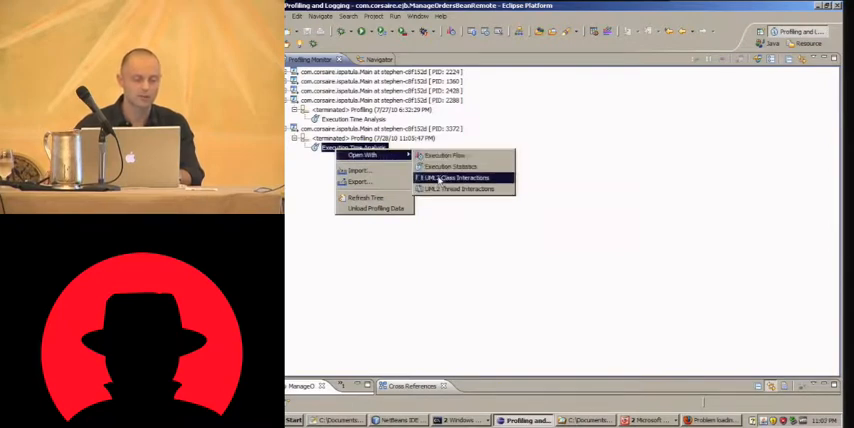
{"action": "left_click", "coordinate": [462, 188]}
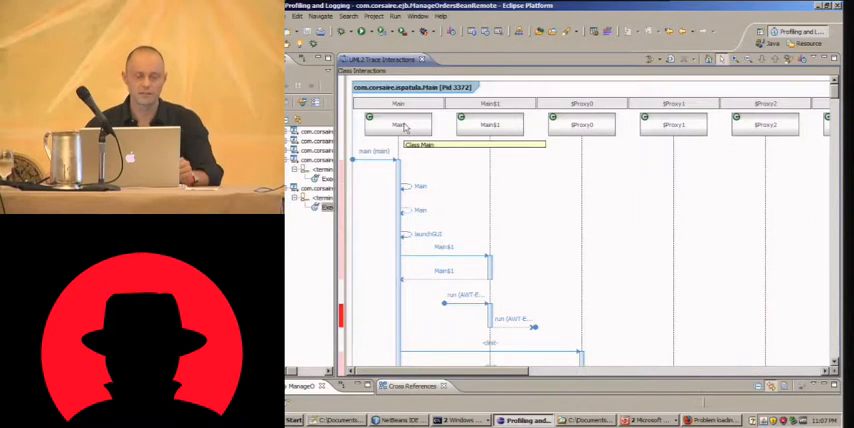
{"action": "left_click", "coordinate": [396, 124]}
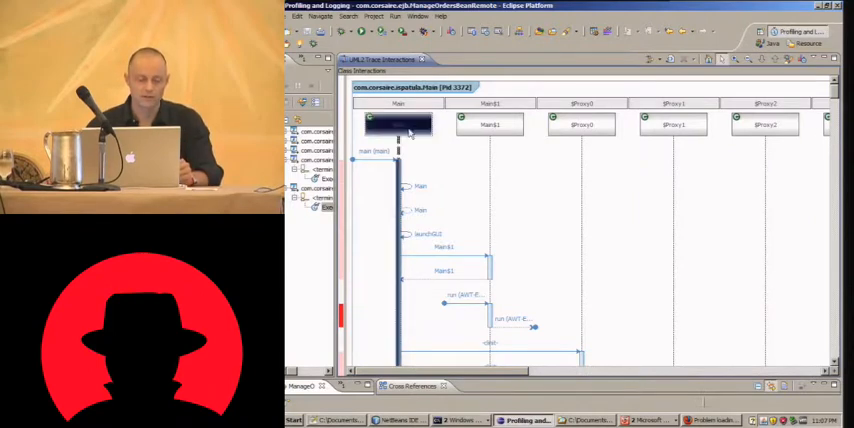
{"action": "mouse_move", "coordinate": [416, 164]}
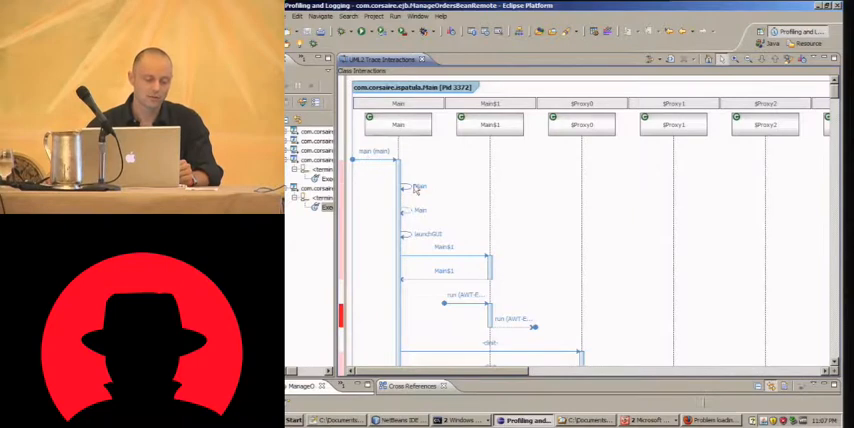
{"action": "mouse_move", "coordinate": [410, 236]}
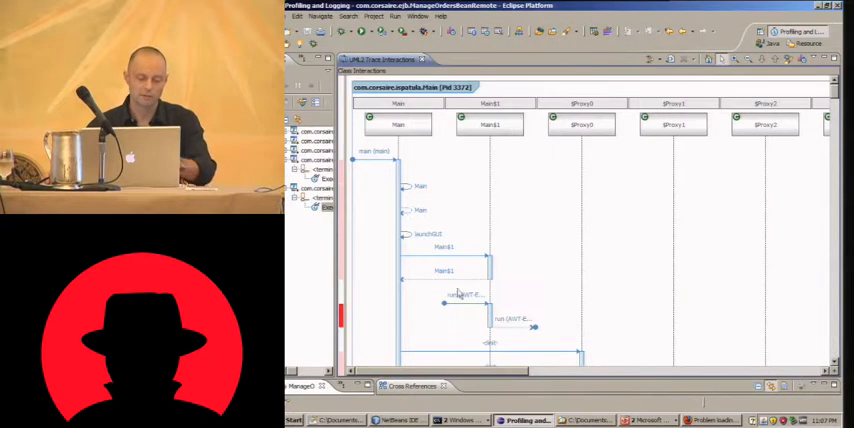
{"action": "scroll", "scroll_direction": "right", "scroll_amount": 3}
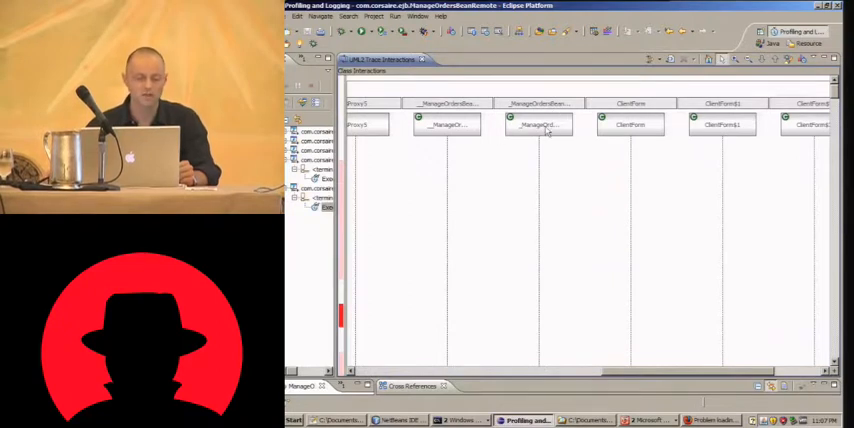
- Focus the ManageOrderBean lifeline and move down to its calls into ClientForm
{"action": "left_click", "coordinate": [538, 124]}
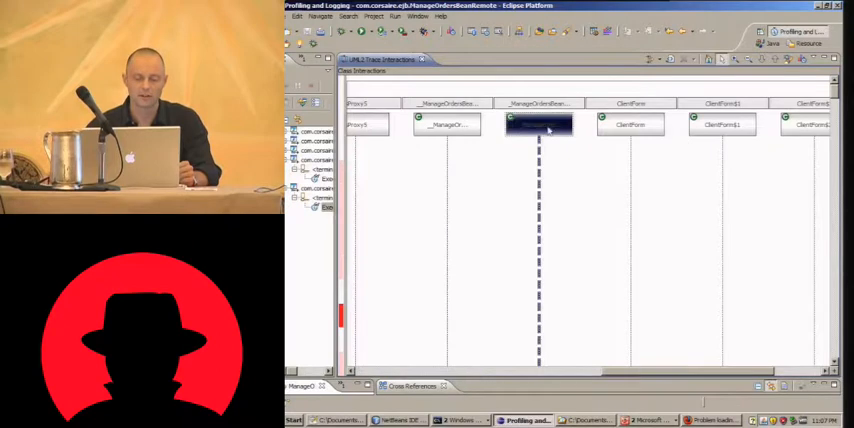
{"action": "left_click", "coordinate": [630, 124]}
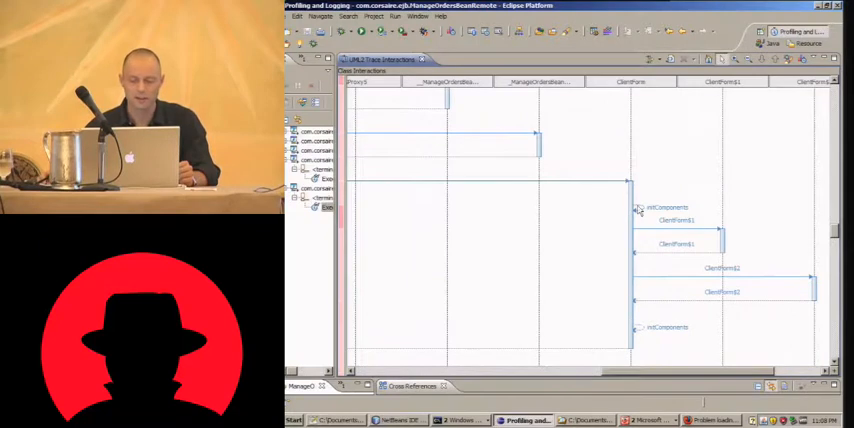
{"action": "mouse_move", "coordinate": [680, 228]}
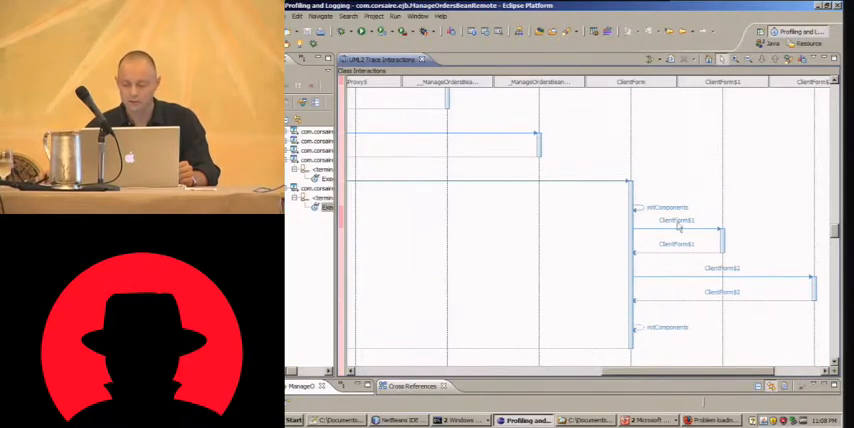
{"action": "scroll", "scroll_direction": "down", "scroll_amount": 3}
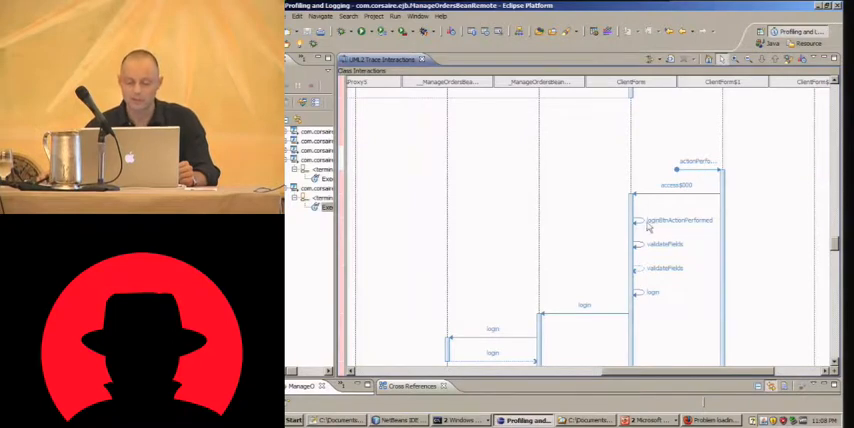
{"action": "mouse_move", "coordinate": [696, 224]}
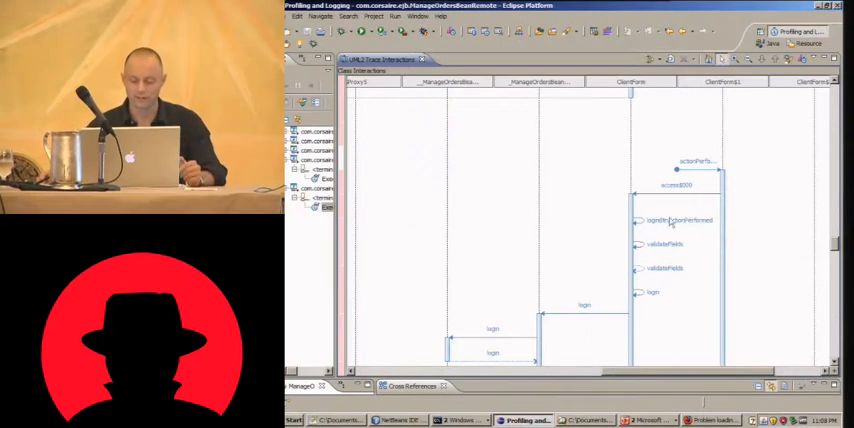
{"action": "mouse_move", "coordinate": [652, 252]}
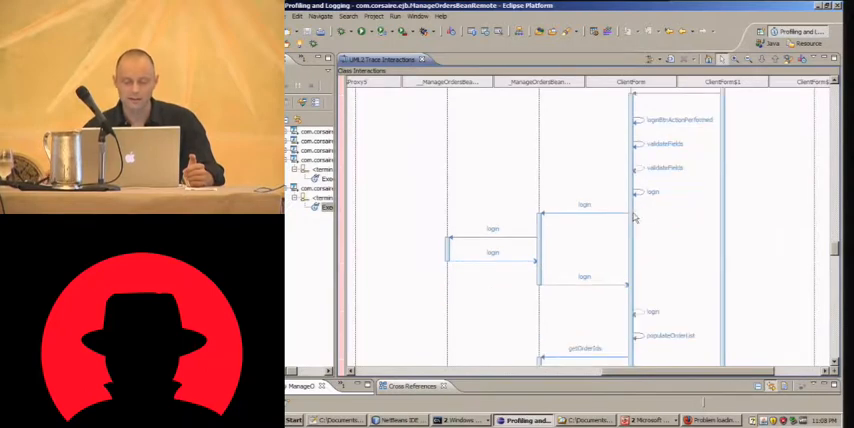
{"action": "mouse_move", "coordinate": [564, 100]}
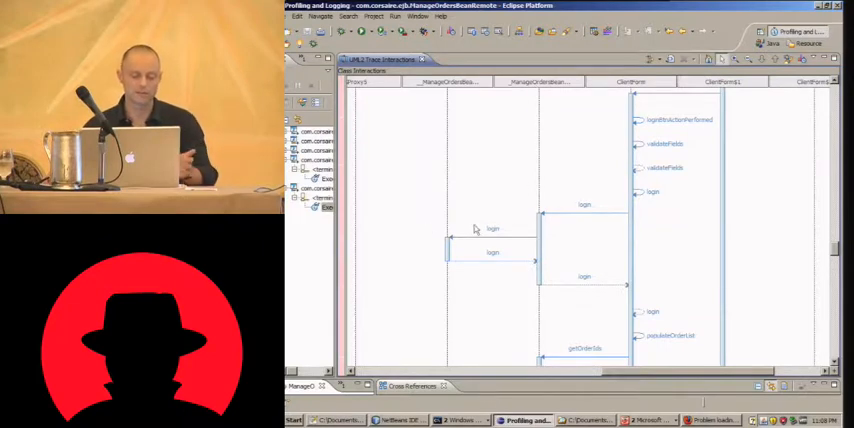
{"action": "mouse_move", "coordinate": [520, 224]}
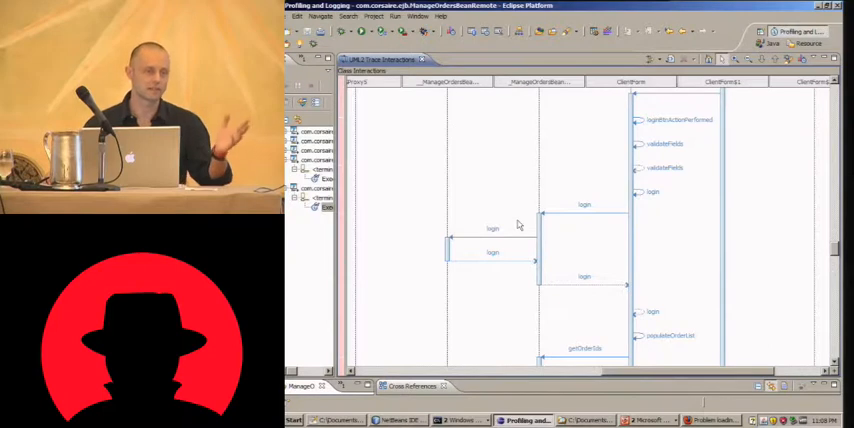
{"action": "mouse_move", "coordinate": [602, 218]}
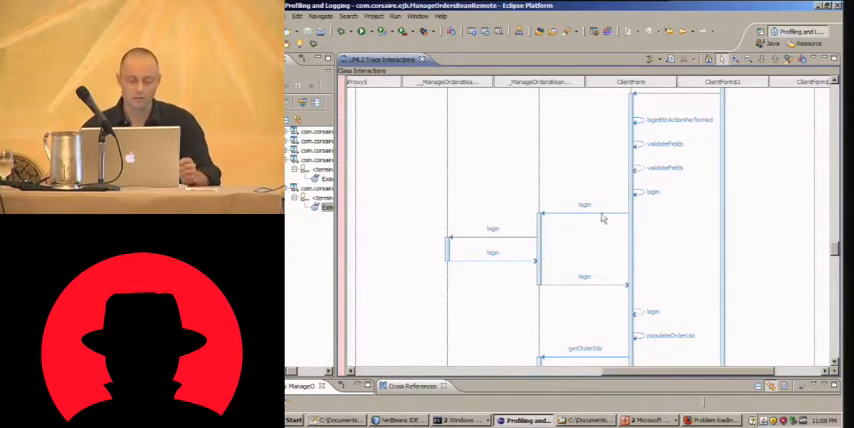
{"action": "mouse_move", "coordinate": [524, 272]}
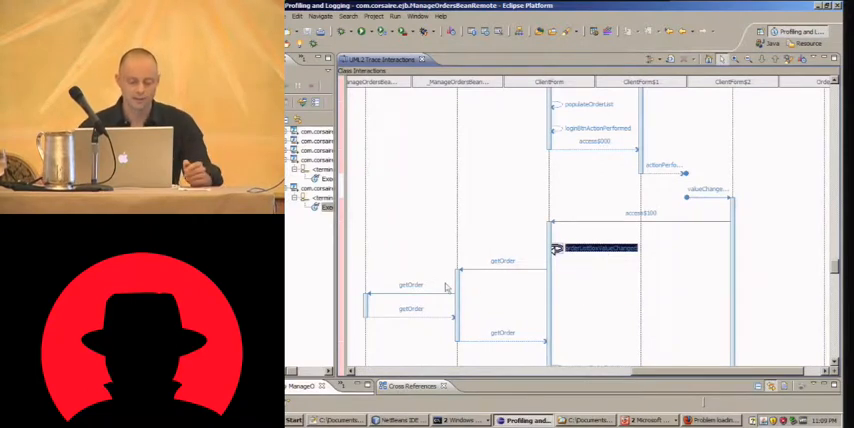
- Scroll the sequence diagram down past getOrder to the repeated getFirstName getter calls
{"action": "scroll", "scroll_direction": "down", "scroll_amount": 3}
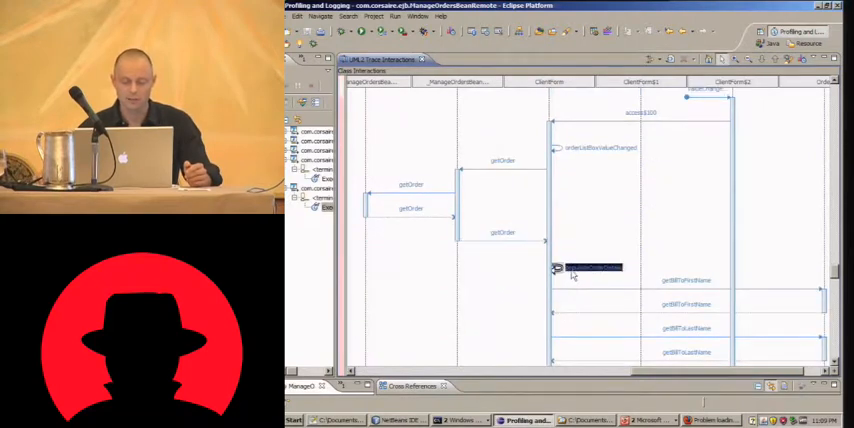
{"action": "scroll", "scroll_direction": "down", "scroll_amount": 3}
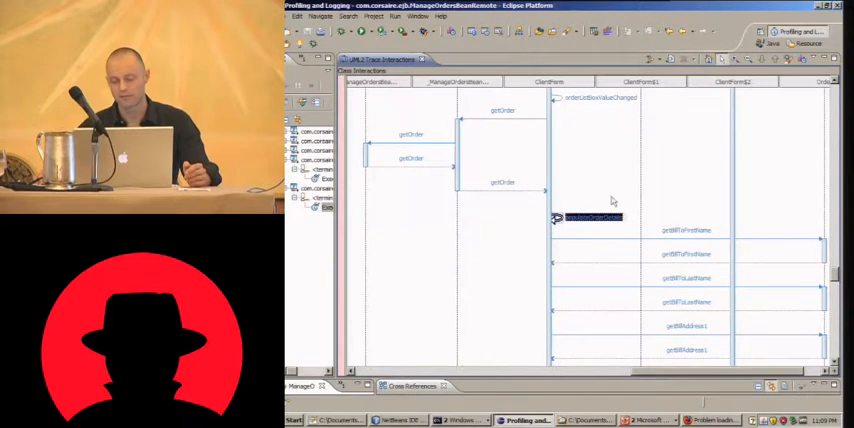
{"action": "mouse_move", "coordinate": [678, 344]}
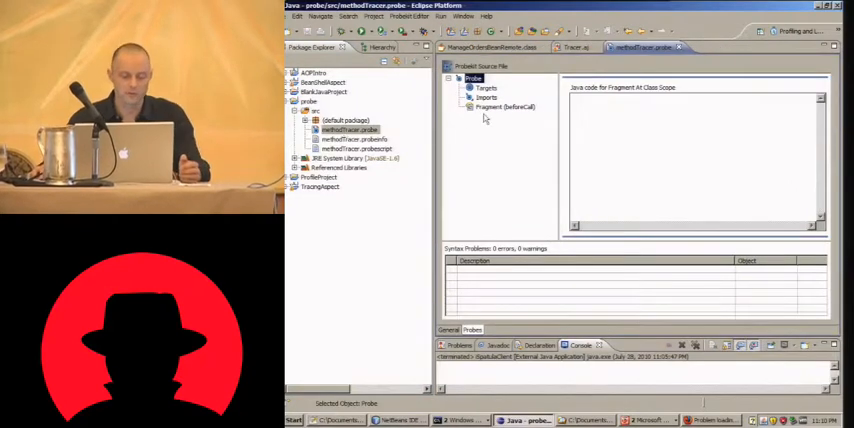
- Inspect the beforeCall fragment's data item in Edit Data Item, then select the probe's Targets rules
{"action": "left_click", "coordinate": [504, 108]}
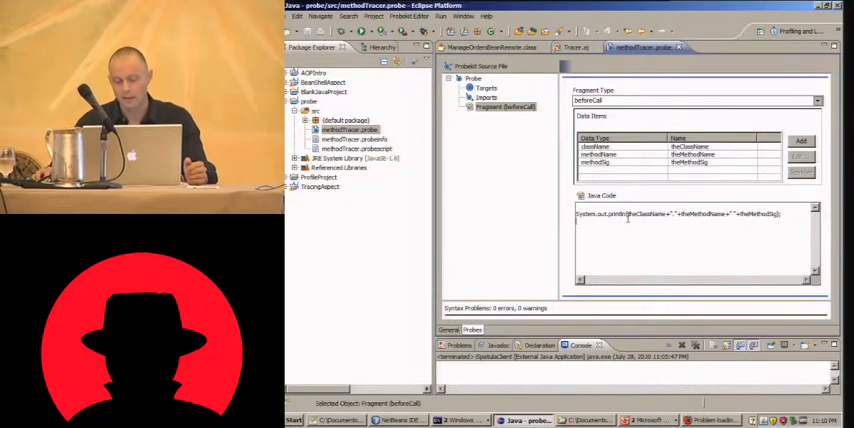
{"action": "double_click", "coordinate": [696, 214]}
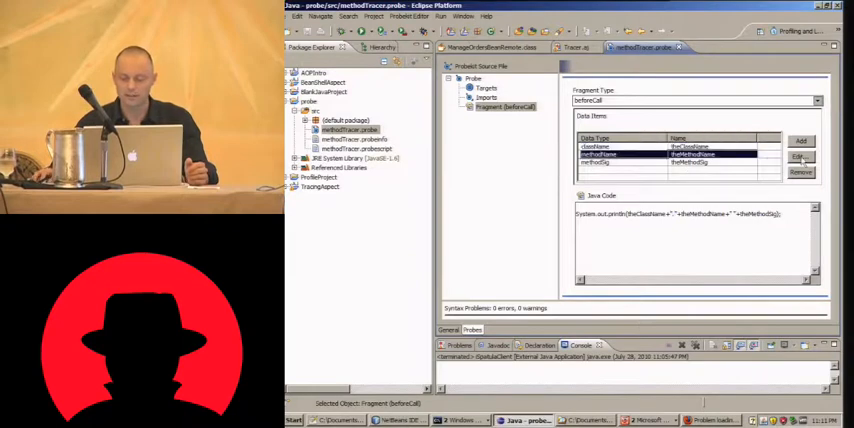
{"action": "left_click", "coordinate": [800, 156]}
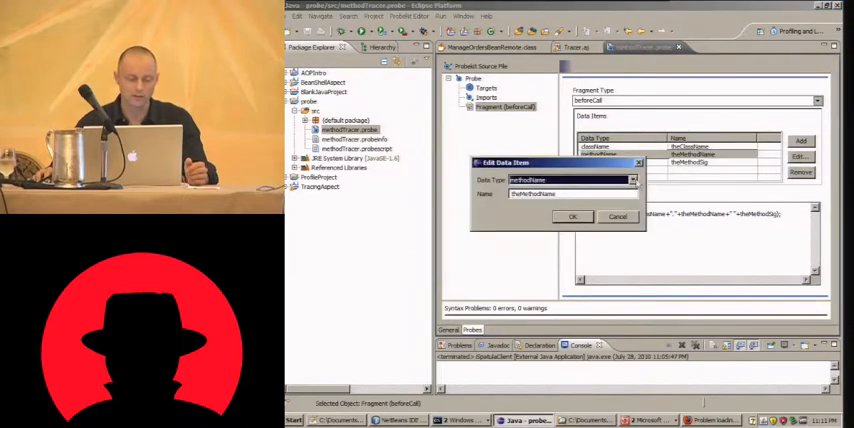
{"action": "left_click", "coordinate": [632, 180]}
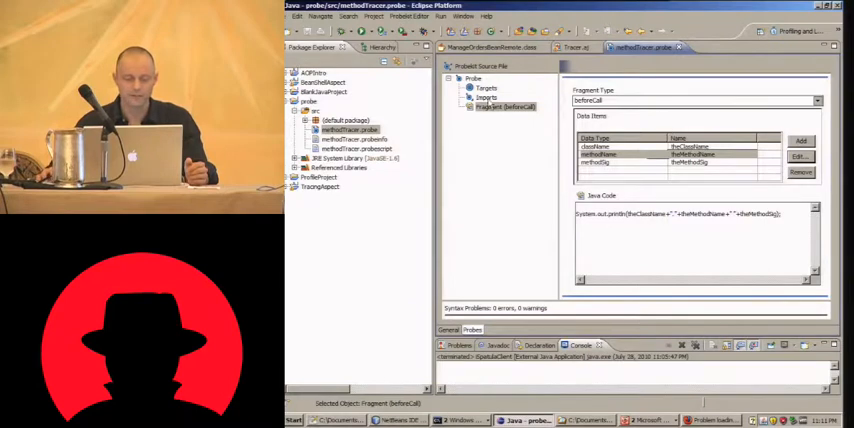
{"action": "left_click", "coordinate": [488, 96]}
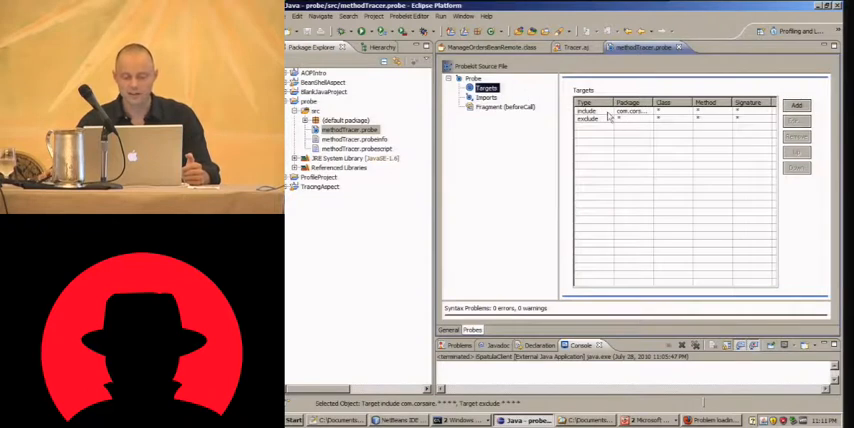
{"action": "left_click", "coordinate": [630, 112]}
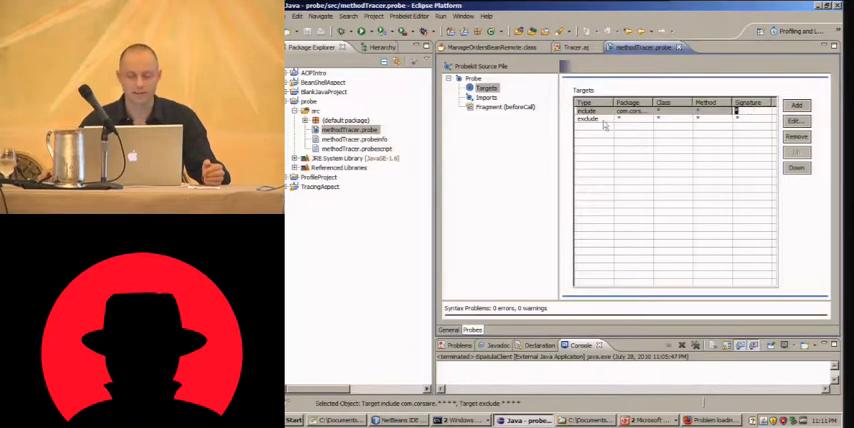
{"action": "left_click", "coordinate": [590, 120]}
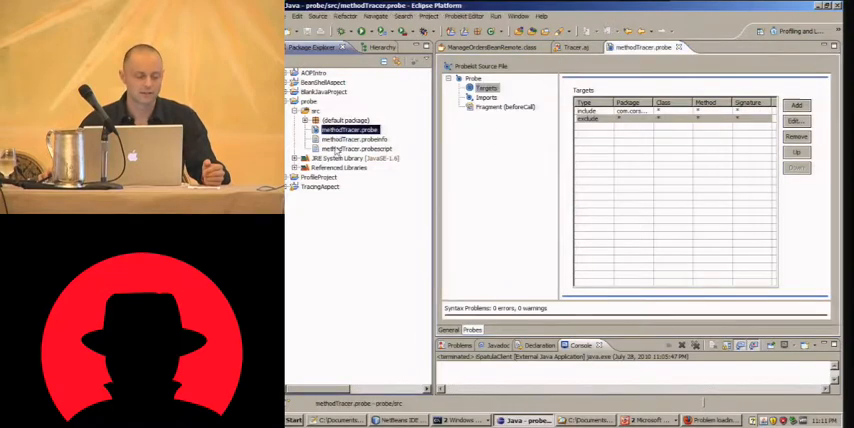
- Apply Instrument > Static Instrumentation to the client jars with the methodTracer probe
{"action": "right_click", "coordinate": [344, 128]}
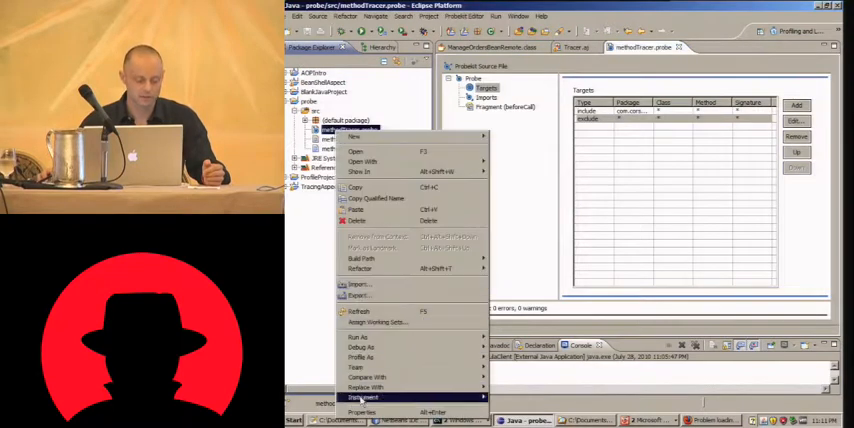
{"action": "mouse_move", "coordinate": [362, 396]}
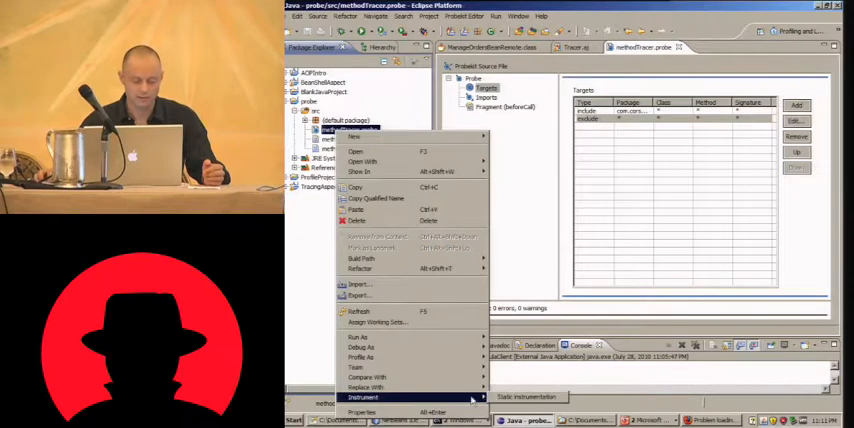
{"action": "left_click", "coordinate": [364, 398]}
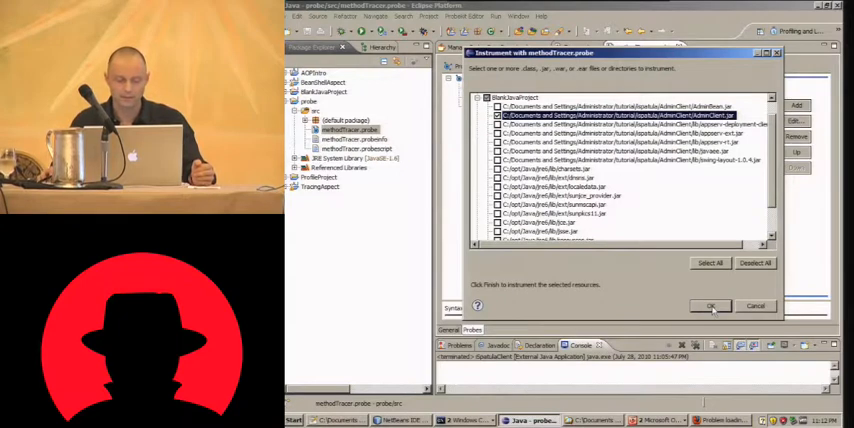
{"action": "left_click", "coordinate": [710, 306]}
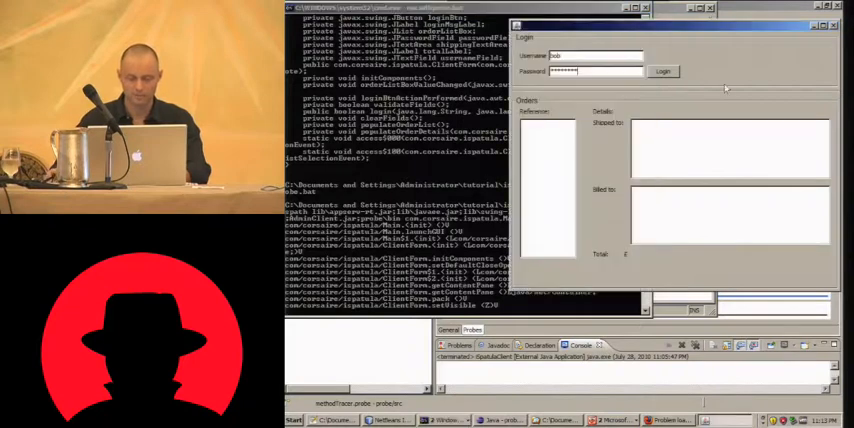
- Use the client's login form so its traced method calls print to the console
{"action": "left_click", "coordinate": [664, 72]}
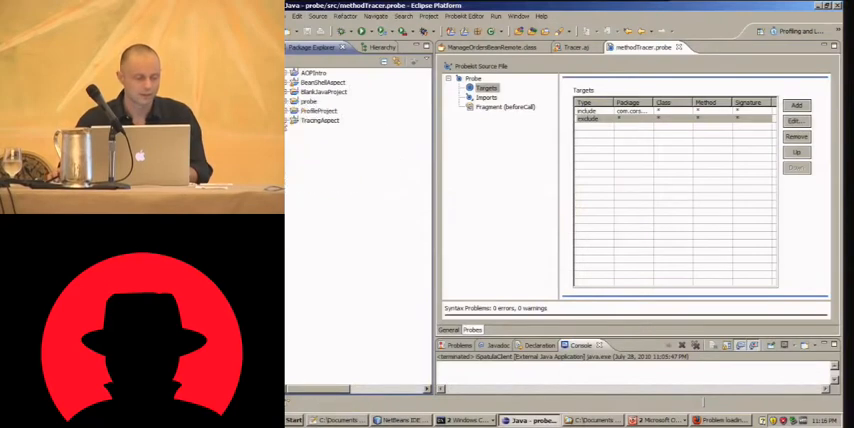
- Open Tracer.aj from TracingAspect's src package and scroll to the printEntering/printExiting helpers
{"action": "left_click", "coordinate": [296, 120]}
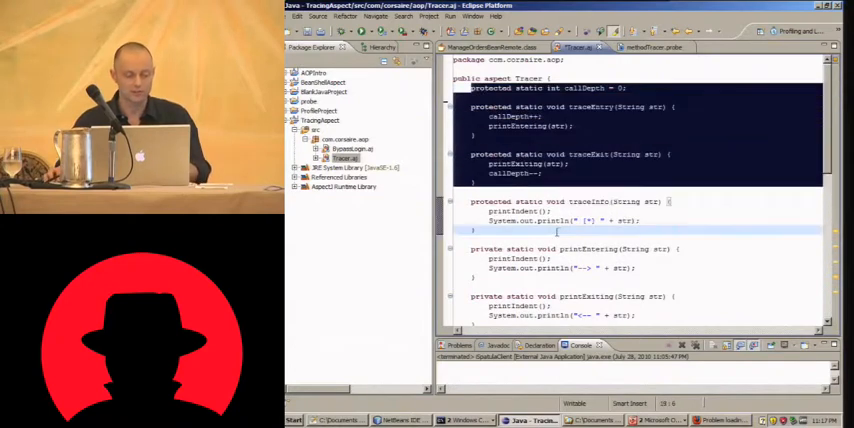
{"action": "scroll", "scroll_direction": "down", "scroll_amount": 3}
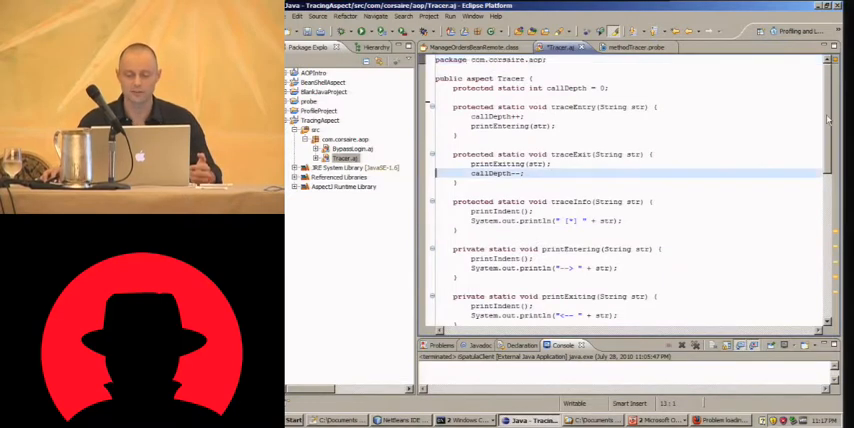
{"action": "scroll", "scroll_direction": "down", "scroll_amount": 3}
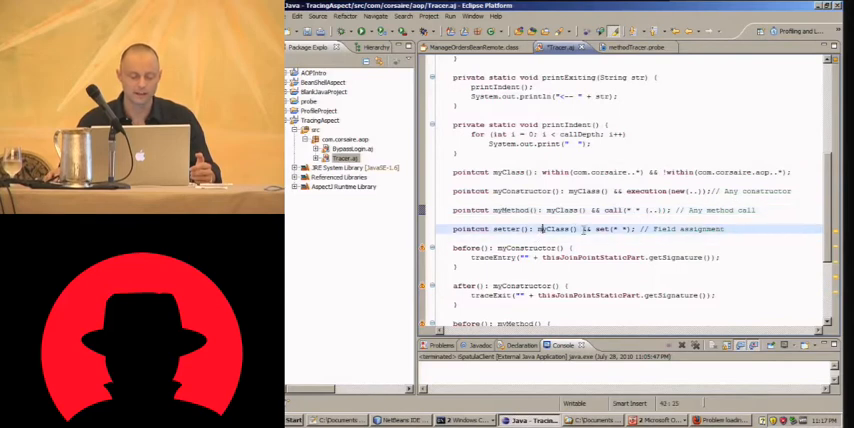
{"action": "double_click", "coordinate": [604, 228]}
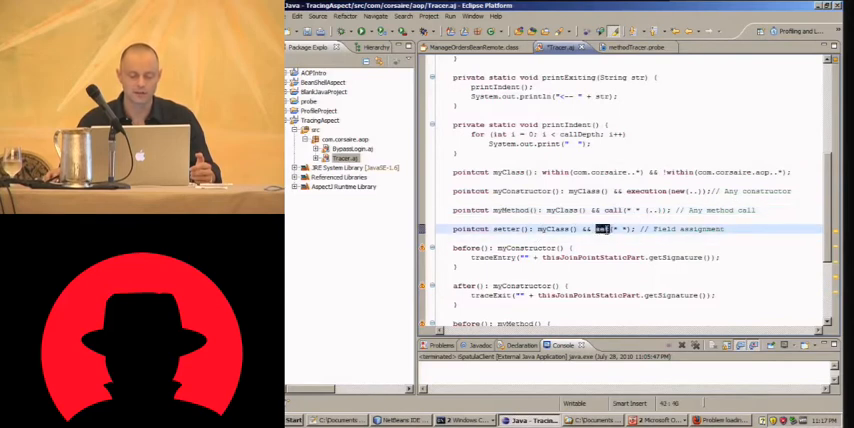